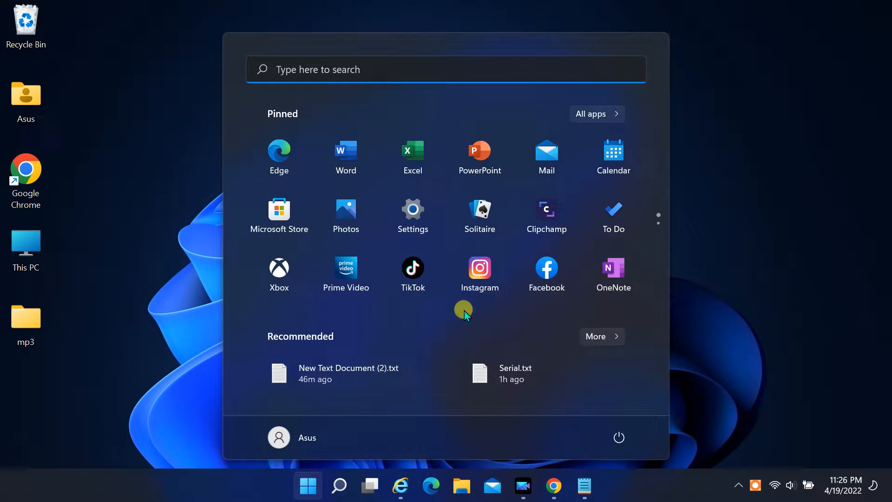
# - Submit Win11PC as the new PC name from About > Rename this PC; it is rejected as invalid
pyautogui.click(413, 210)
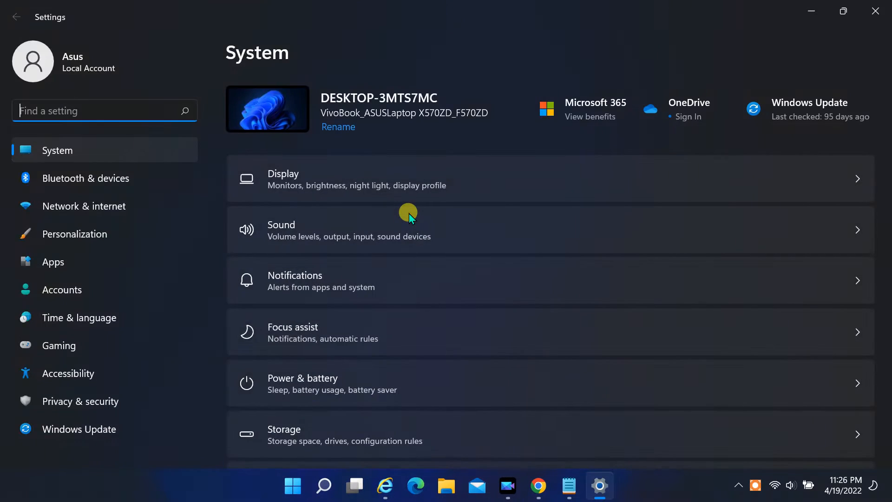
pyautogui.scroll(-3)
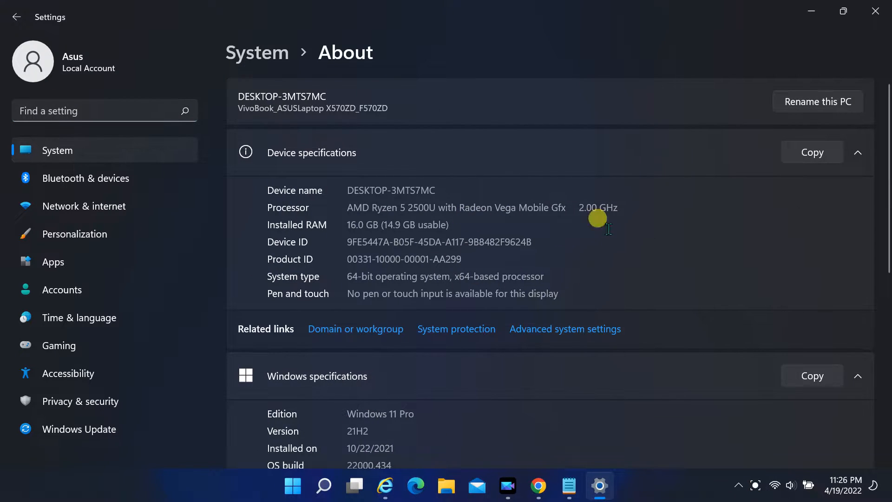
pyautogui.click(817, 101)
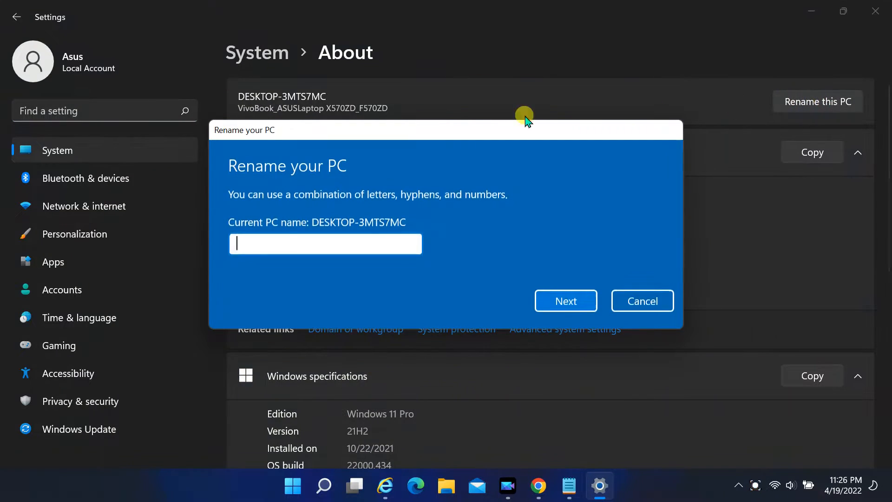
pyautogui.moveTo(440, 272)
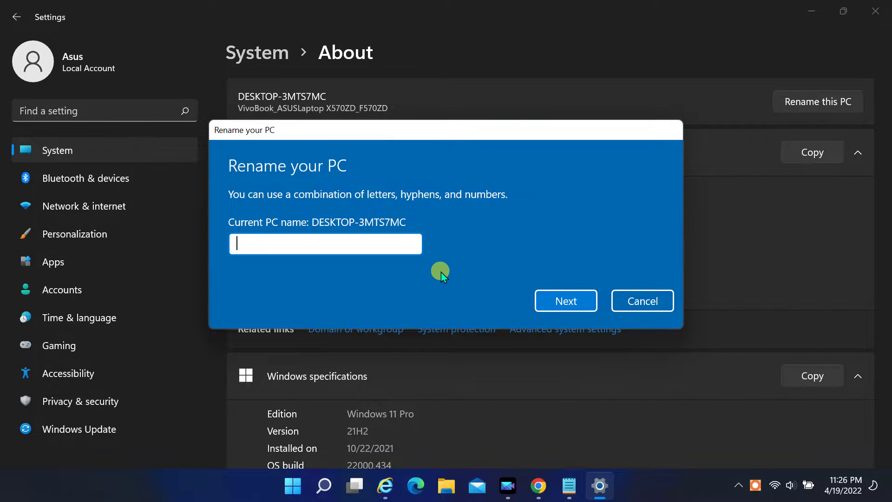
pyautogui.write('Win')
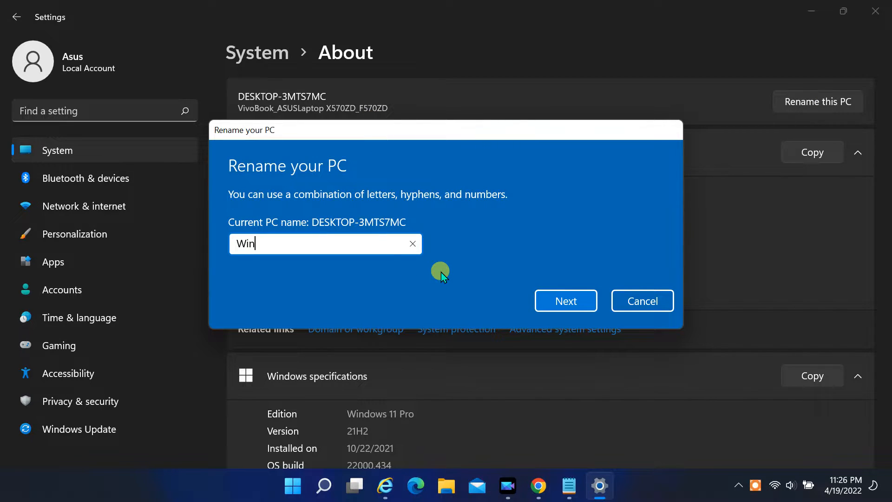
pyautogui.write('11PC')
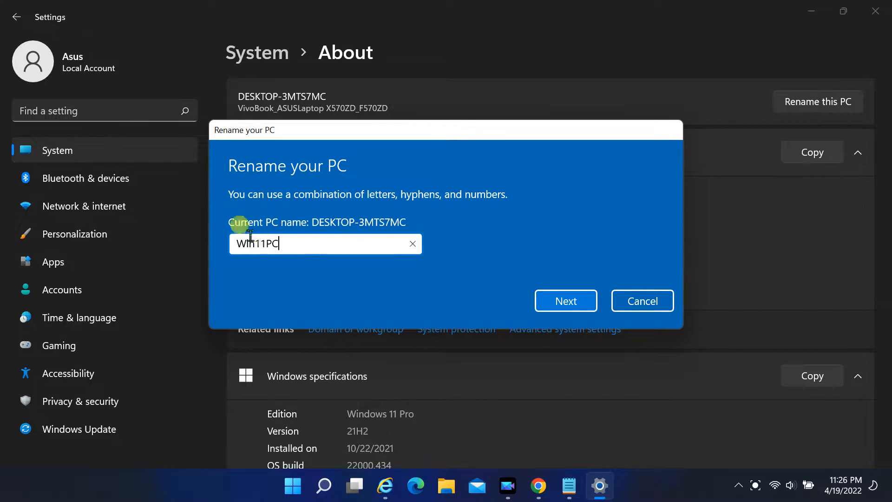
pyautogui.click(565, 300)
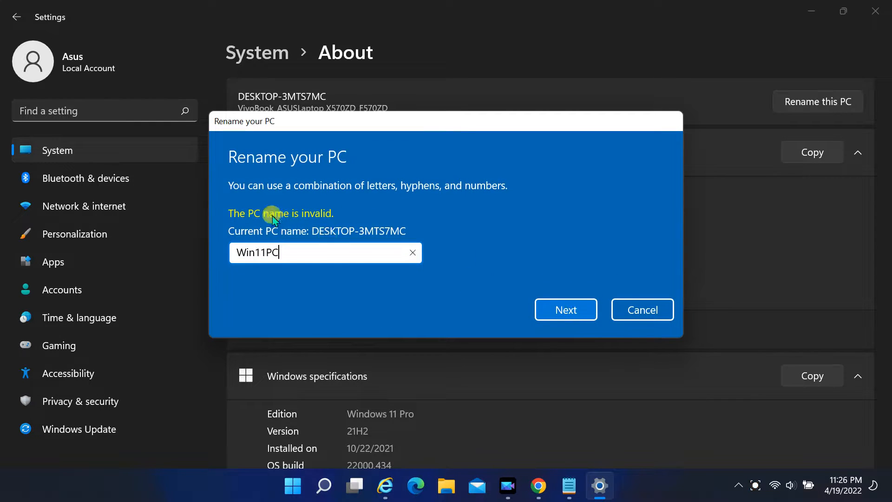
pyautogui.moveTo(276, 204)
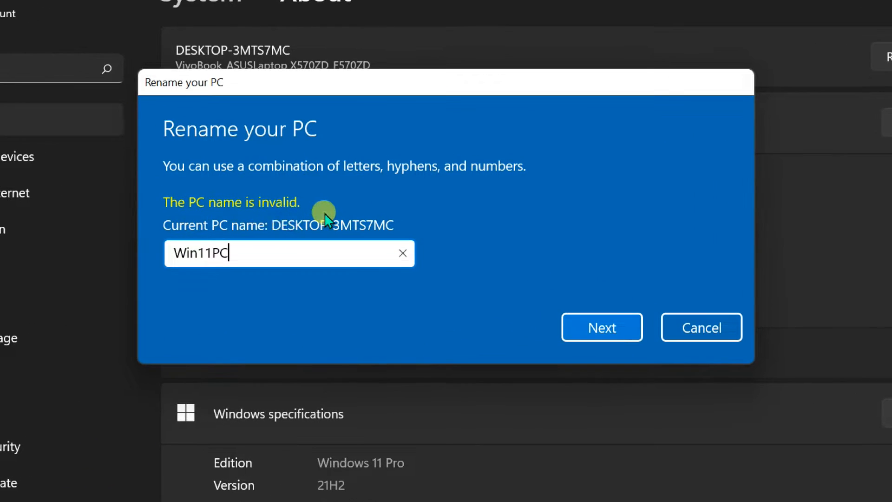
pyautogui.moveTo(233, 225)
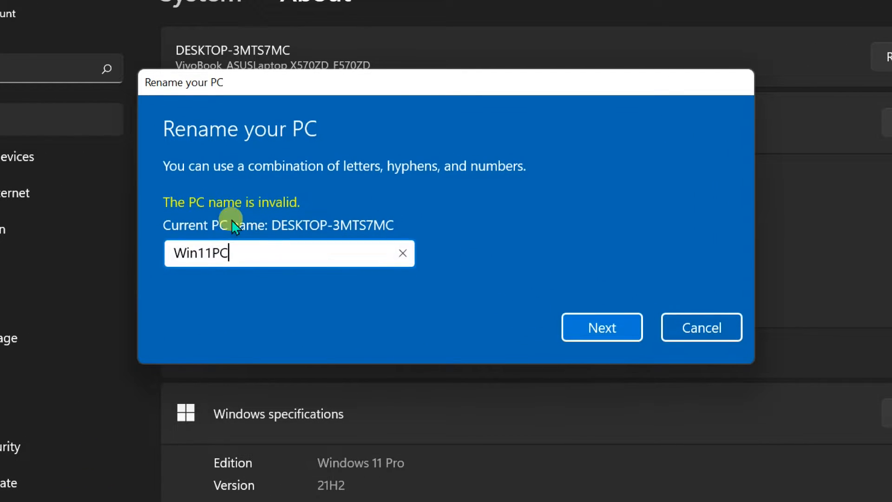
pyautogui.moveTo(300, 211)
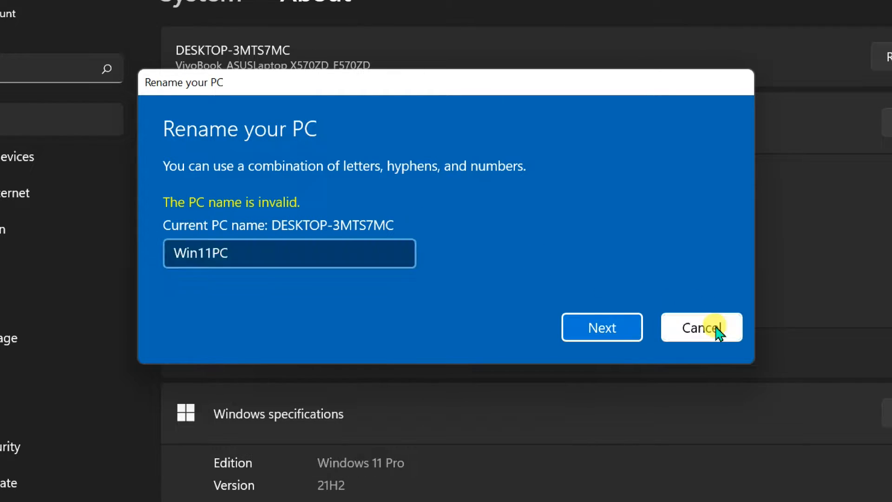
# - Cancel the dialog and reach the Computer Name > Change form in System Properties
pyautogui.click(700, 327)
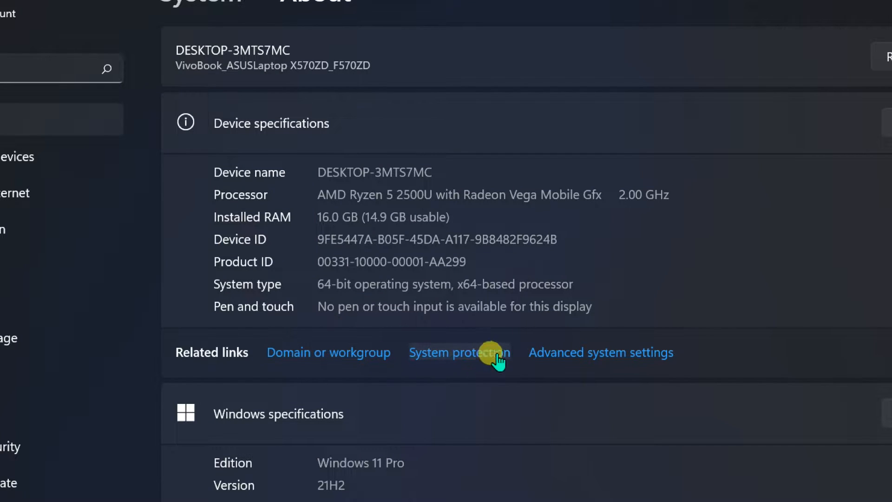
pyautogui.click(599, 352)
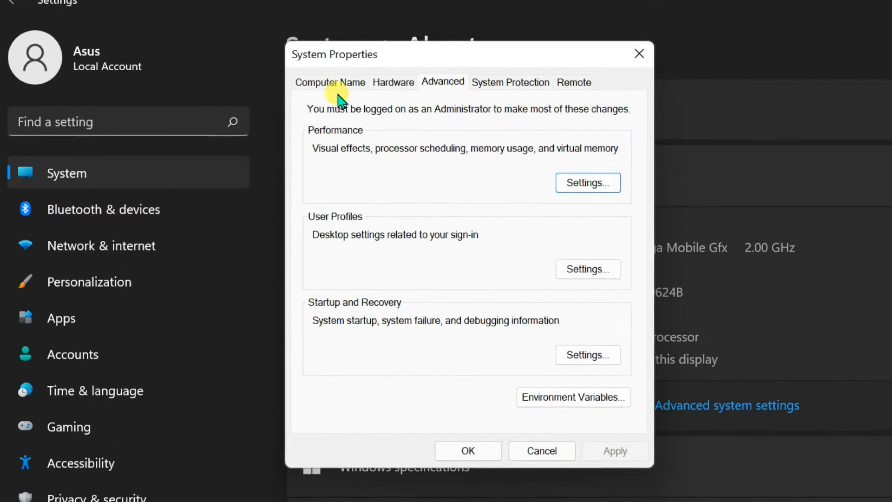
pyautogui.click(329, 82)
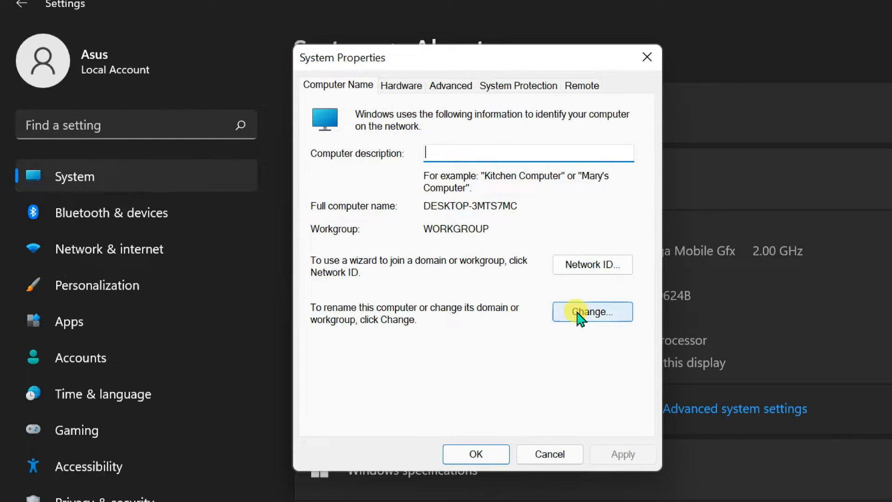
pyautogui.click(592, 311)
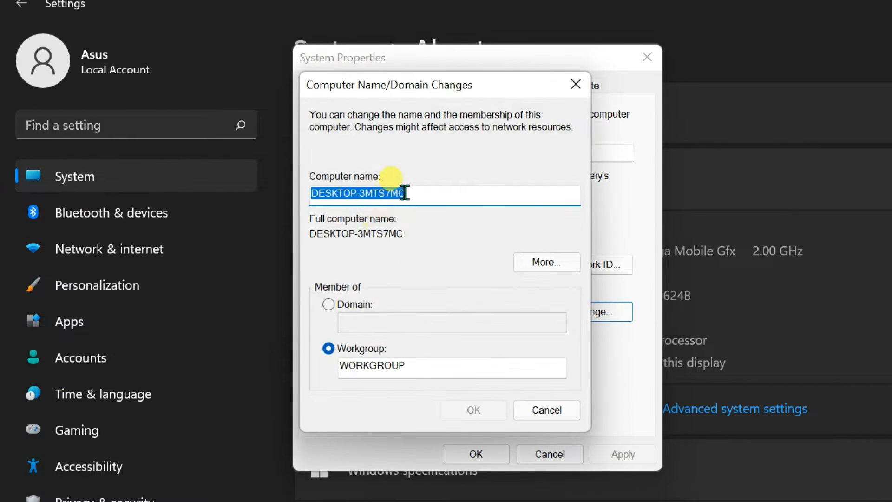
# - Apply Win11PC as the computer name; dismiss the resulting network validation error
pyautogui.write('Win')
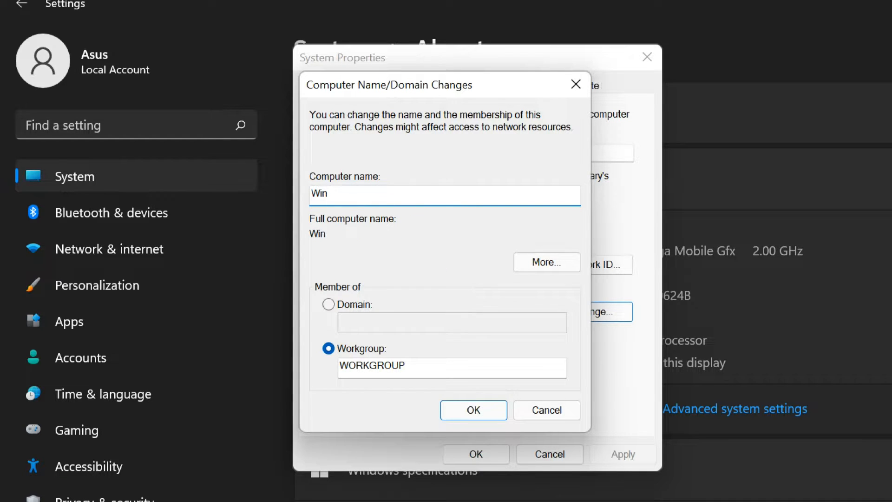
pyautogui.write('11')
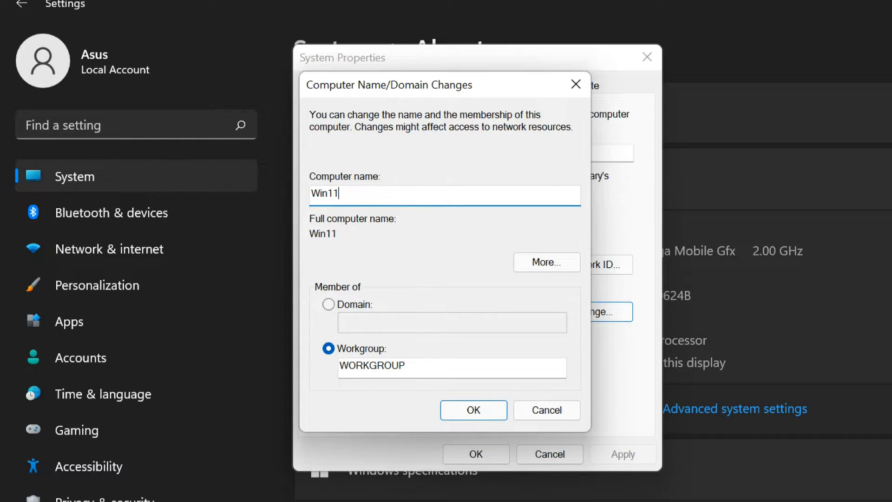
pyautogui.click(473, 410)
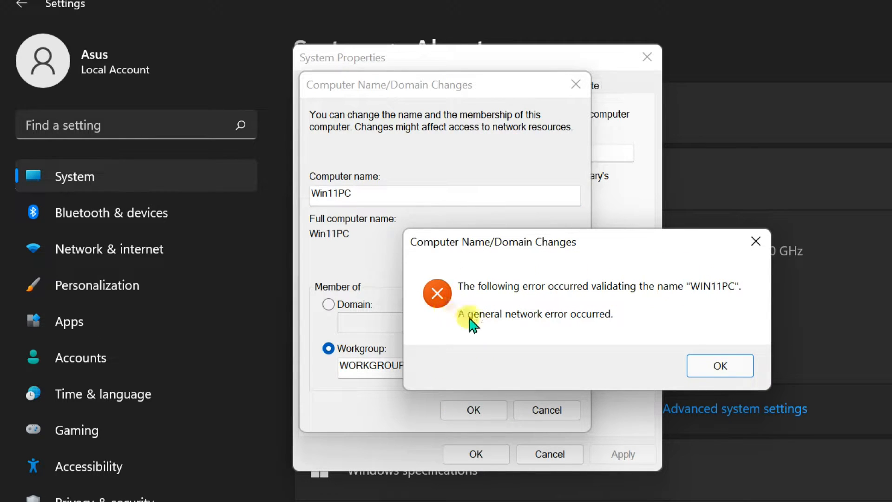
pyautogui.moveTo(754, 287)
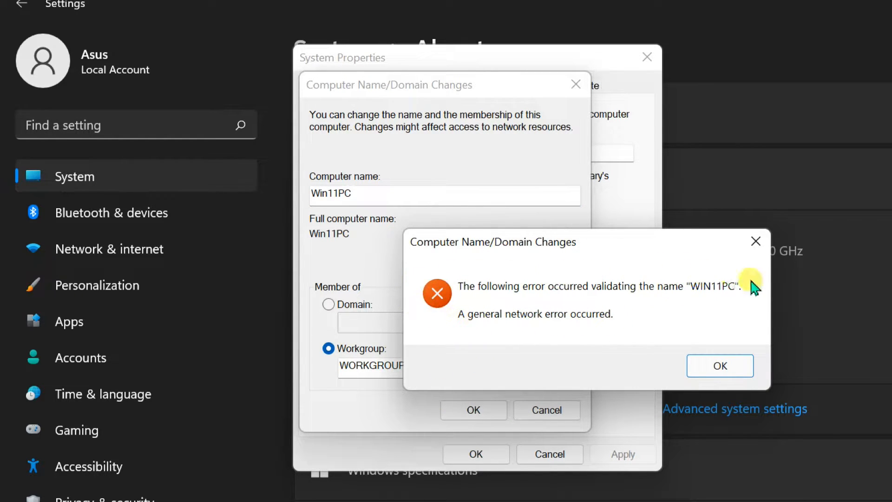
pyautogui.moveTo(560, 338)
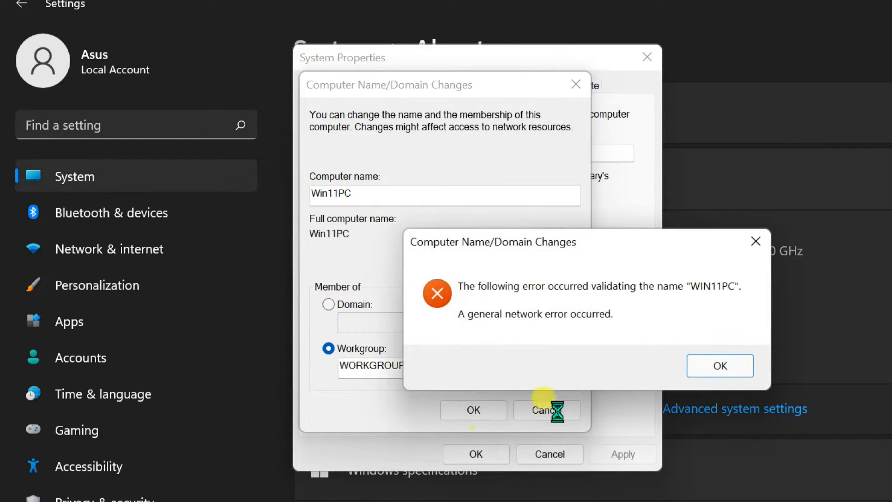
pyautogui.click(719, 365)
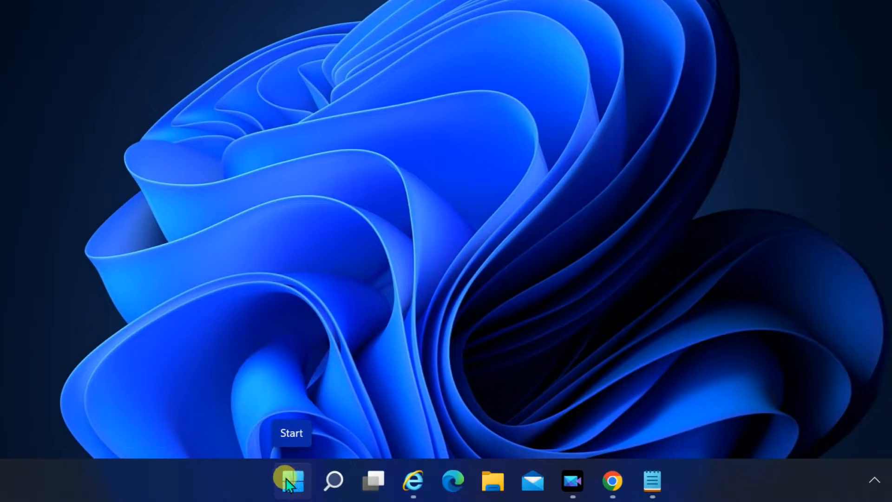
# - Run Rename-Computer -NewName "Win11PC" in an admin PowerShell; change pends restart
pyautogui.rightClick(291, 481)
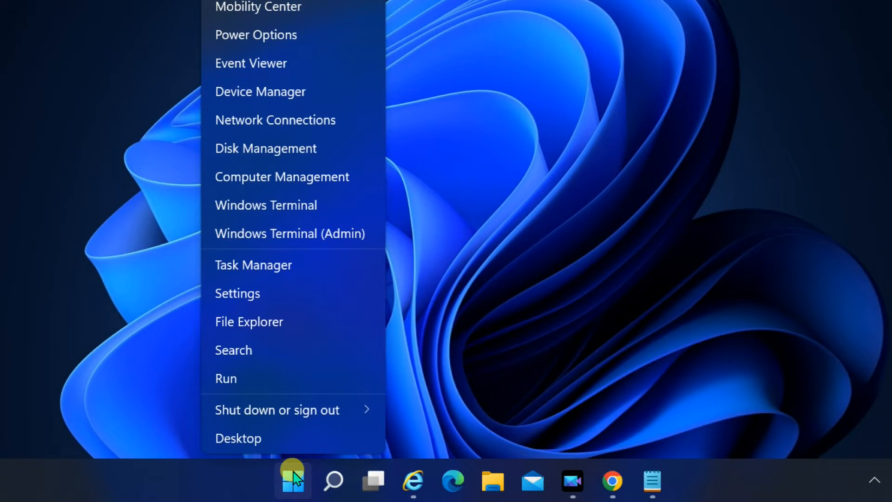
pyautogui.moveTo(245, 233)
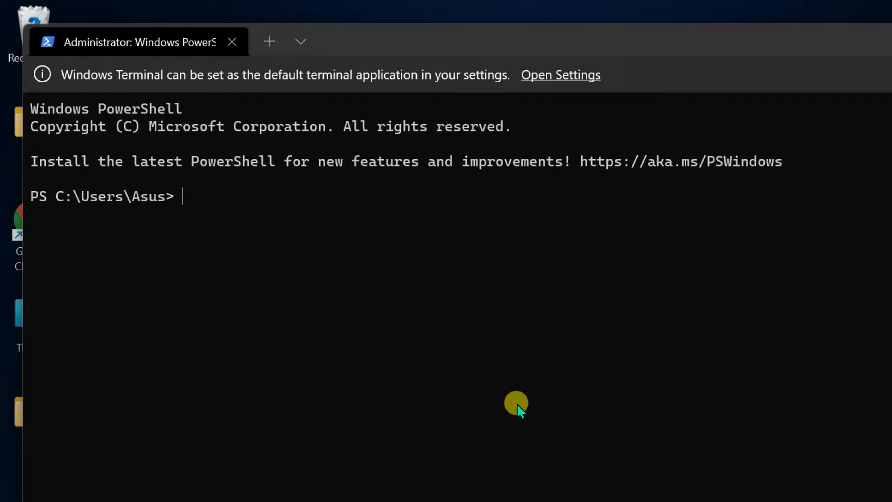
pyautogui.write('Rena')
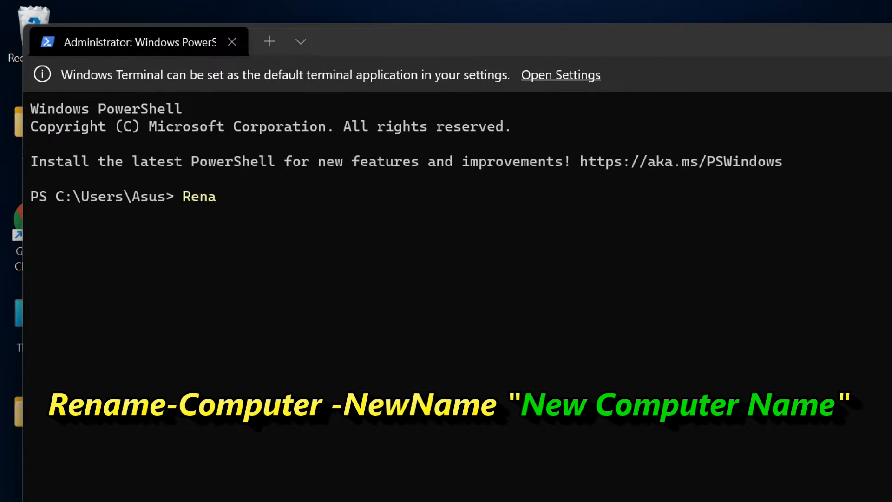
pyautogui.write('me-Computer')
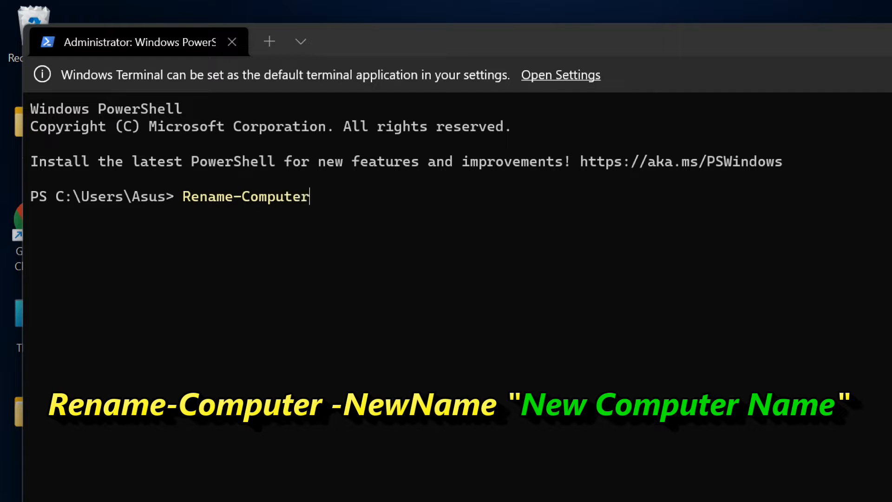
pyautogui.write('-NewName')
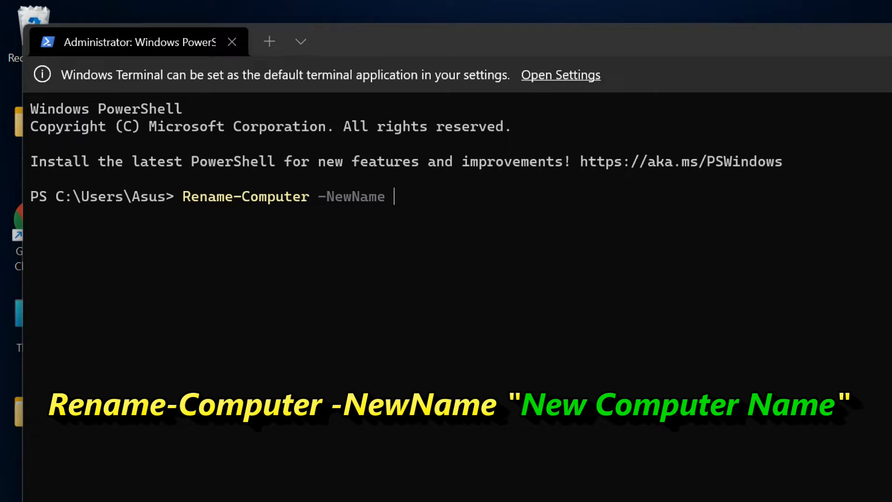
pyautogui.write('"Win')
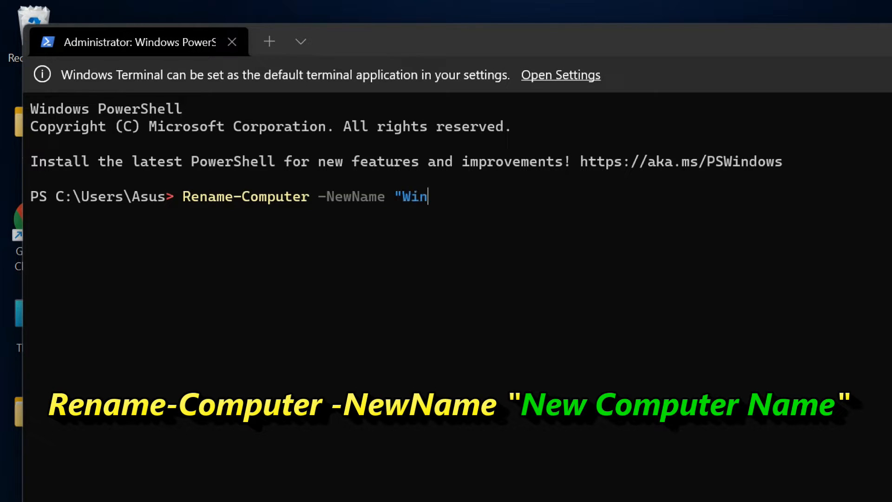
pyautogui.write('11P')
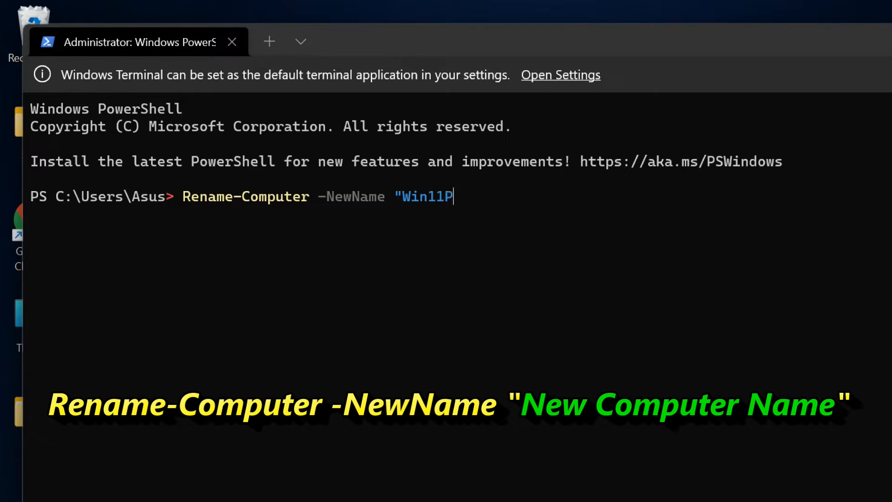
pyautogui.write('C"')
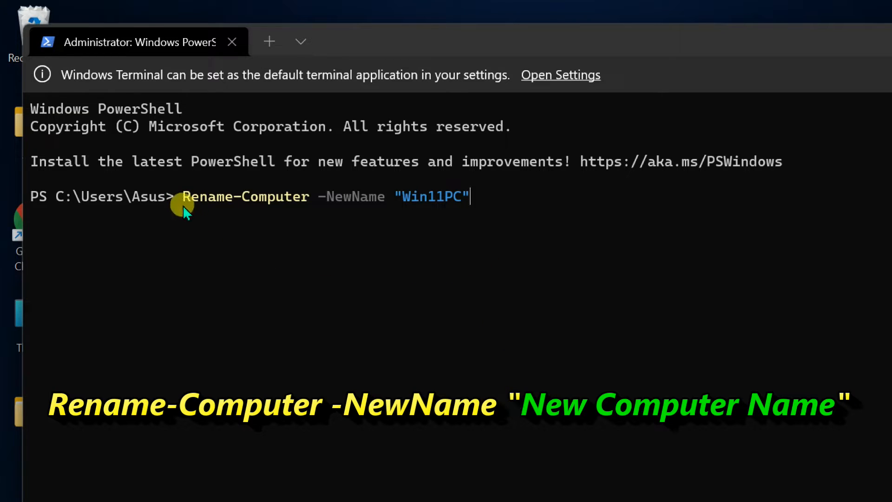
pyautogui.moveTo(493, 206)
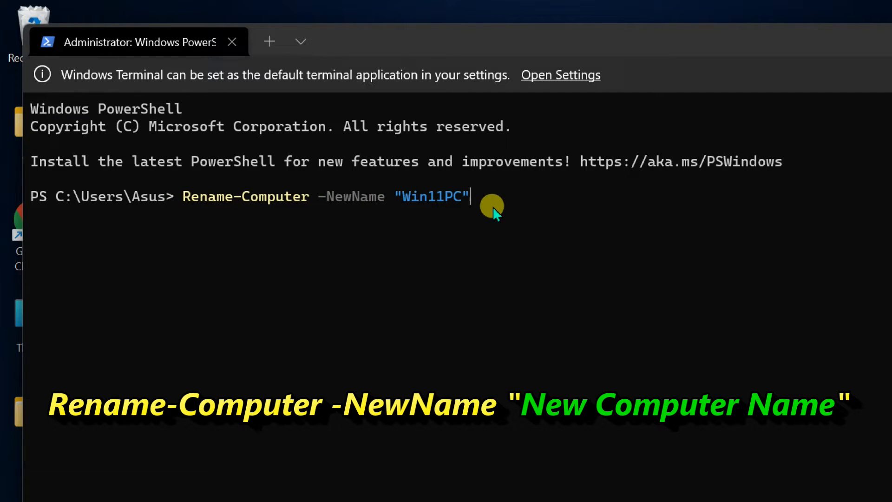
pyautogui.press('Return')
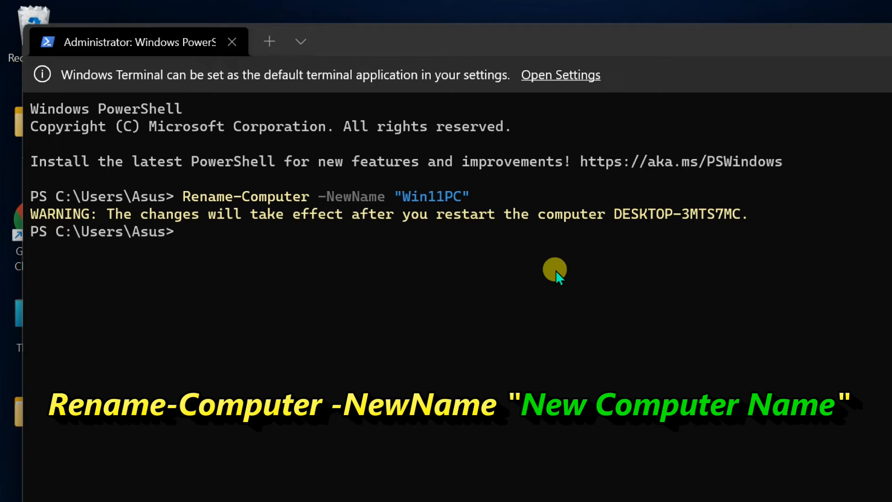
pyautogui.moveTo(555, 215)
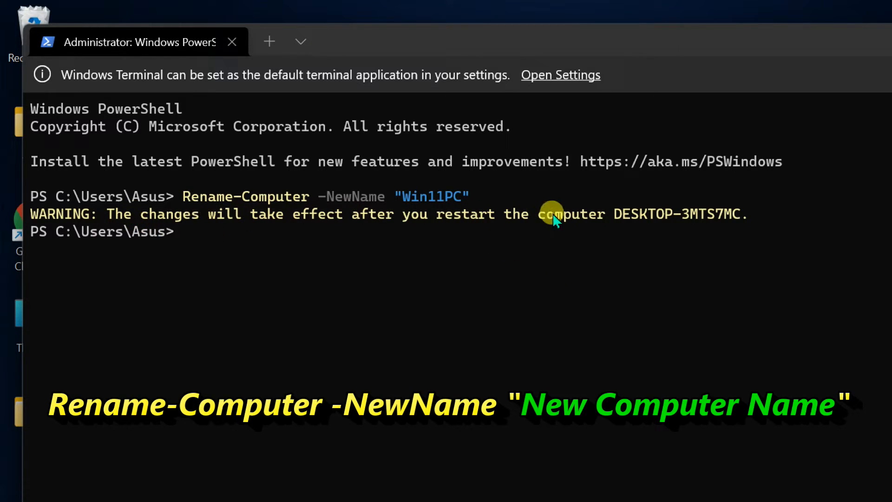
pyautogui.moveTo(214, 222)
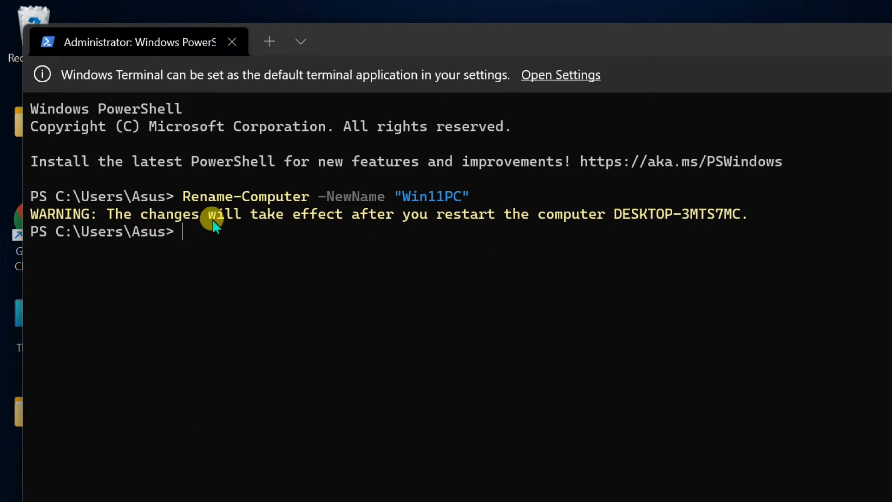
pyautogui.moveTo(751, 225)
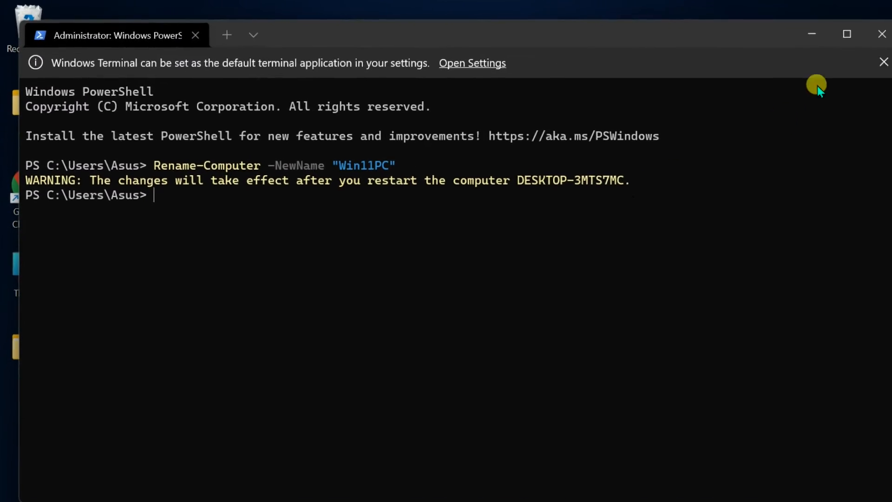
# - Close the terminal and bring up the Start menu power options to restart
pyautogui.click(882, 35)
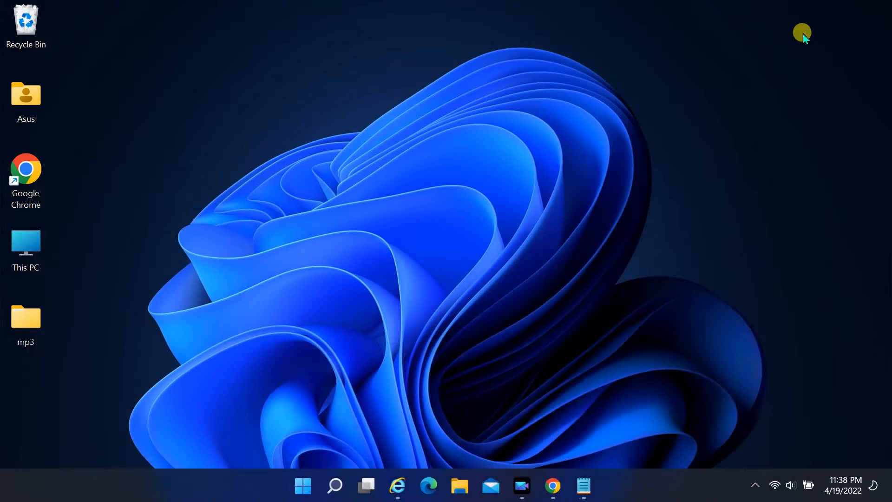
pyautogui.click(302, 486)
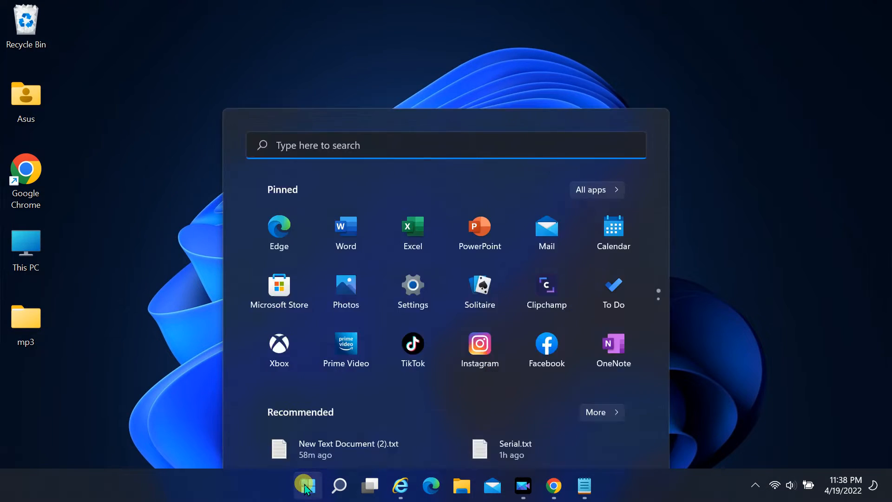
pyautogui.click(618, 436)
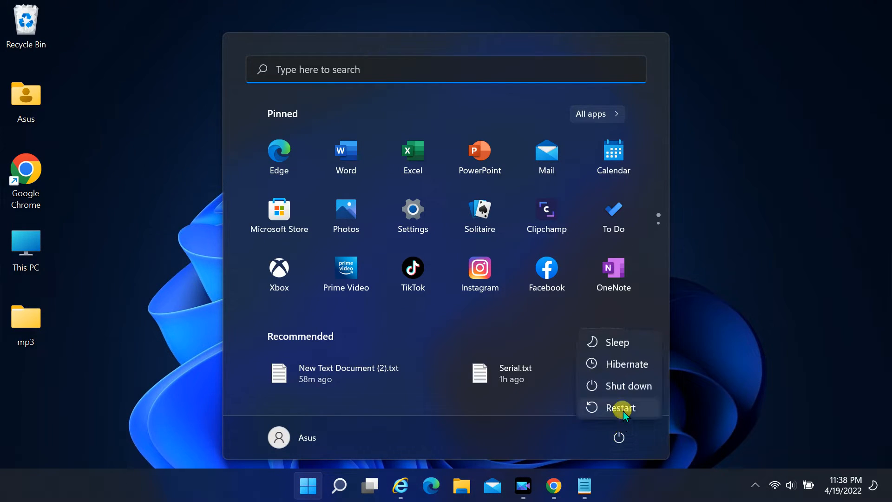
pyautogui.moveTo(622, 407)
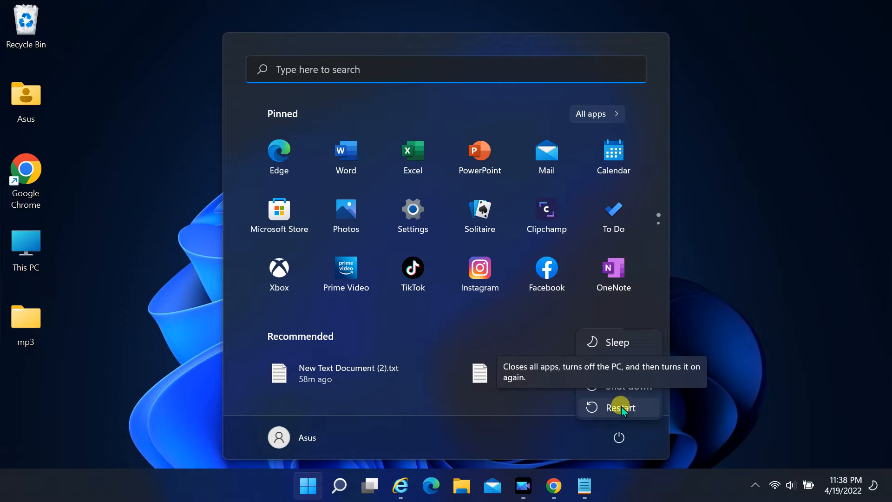
pyautogui.moveTo(630, 409)
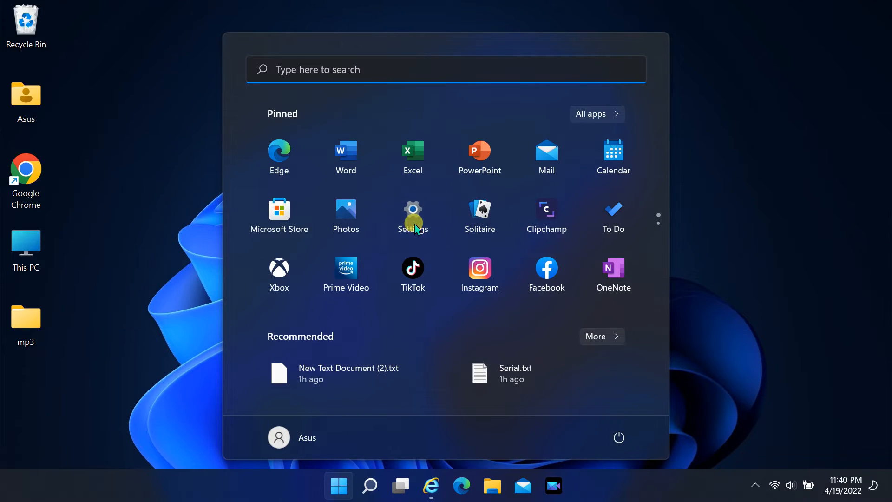
# - Confirm in Settings > System > About that the PC is now named Win11PC
pyautogui.click(413, 215)
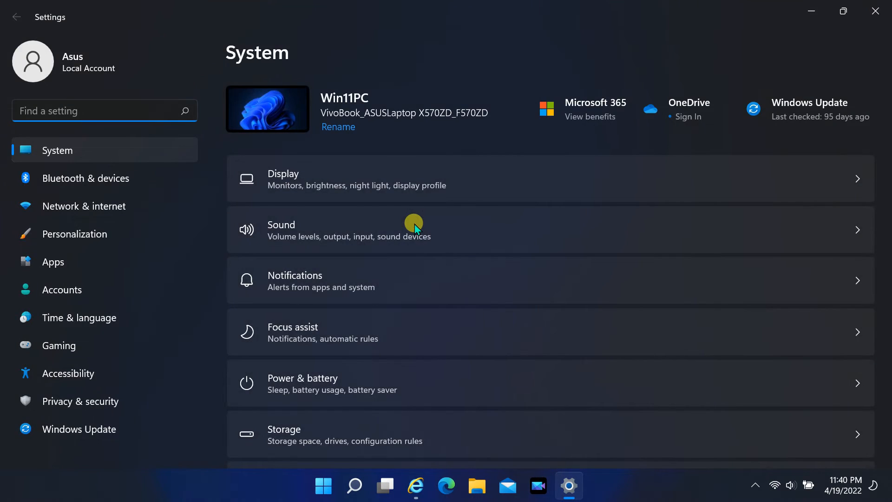
pyautogui.scroll(-3)
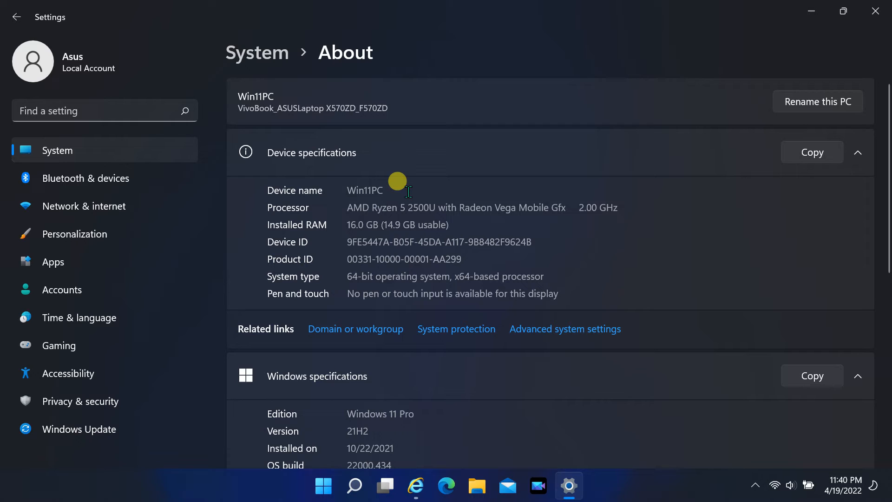
pyautogui.click(817, 102)
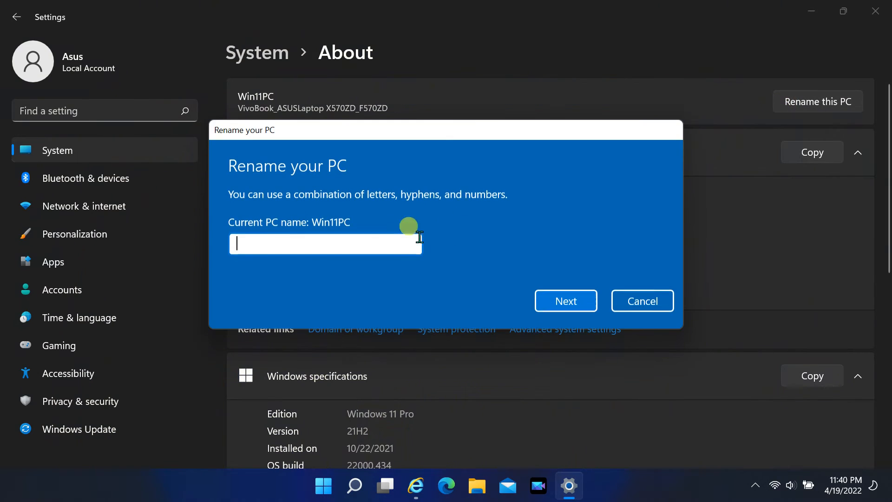
# - Submit win11PC1 as the new PC name; the rename now proceeds to the restart prompt
pyautogui.write('win11P')
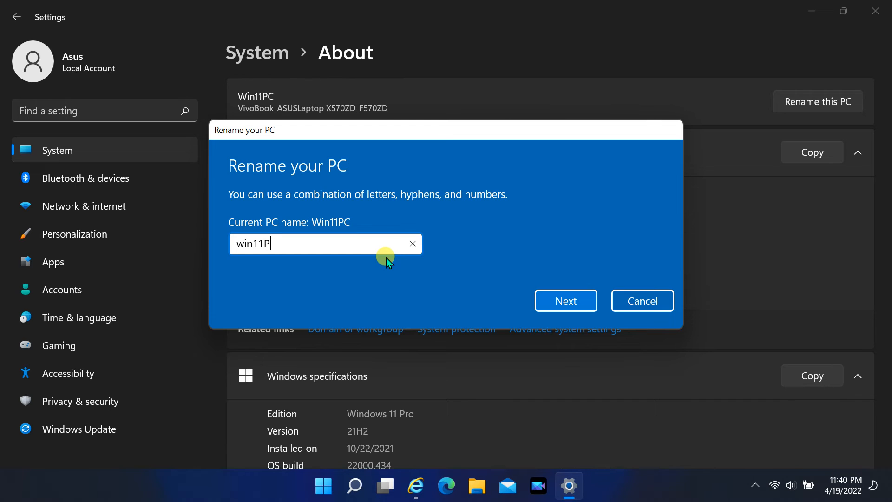
pyautogui.write('C1')
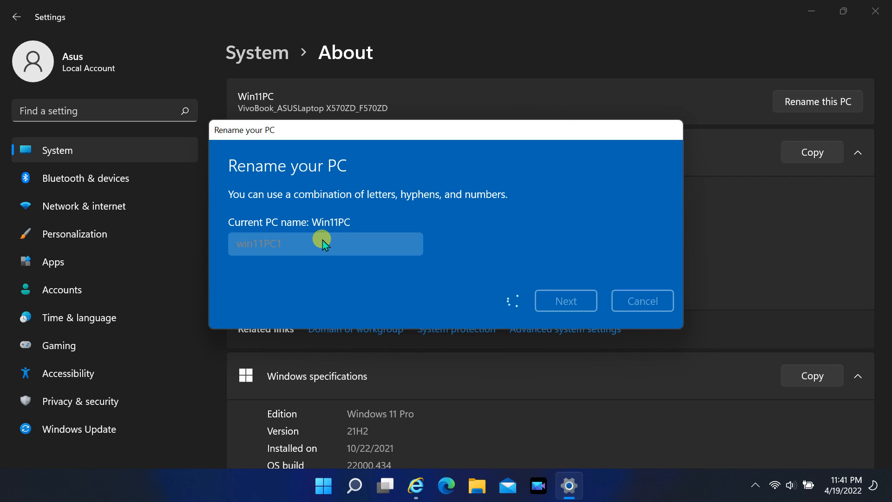
pyautogui.click(565, 300)
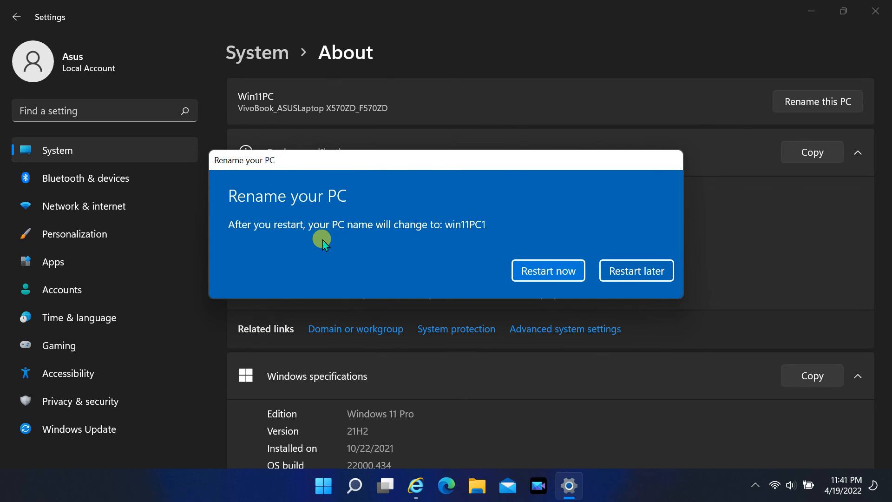